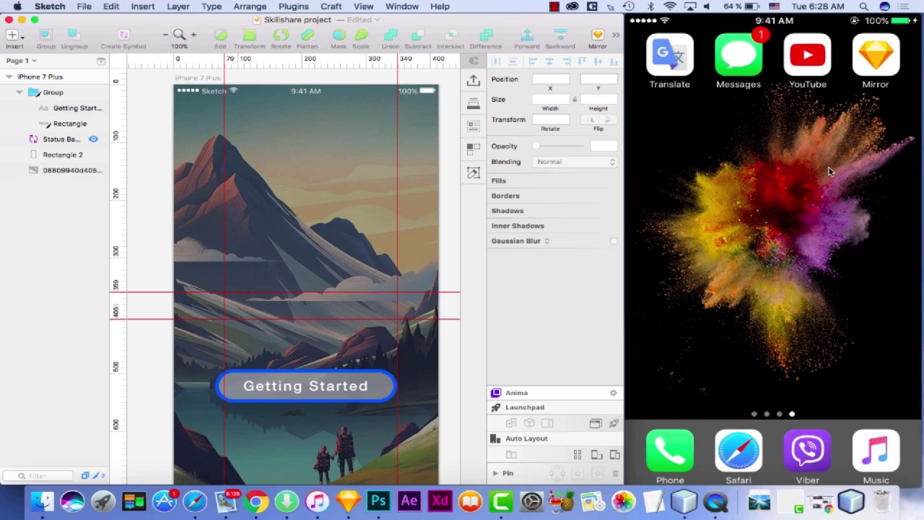
- Open the Sketch Mirror sharing panel to preview the mountain artboard on the iPhone
{"action": "left_click", "coordinate": [61, 154]}
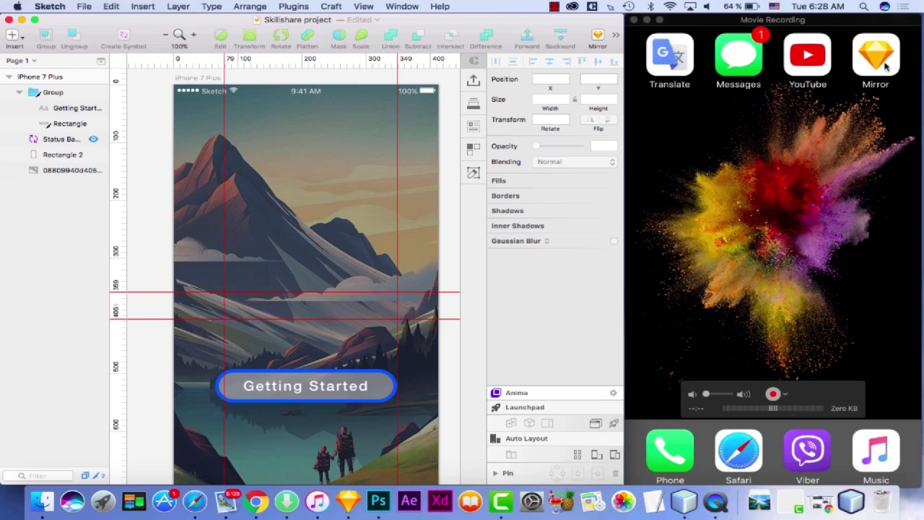
{"action": "mouse_move", "coordinate": [895, 58]}
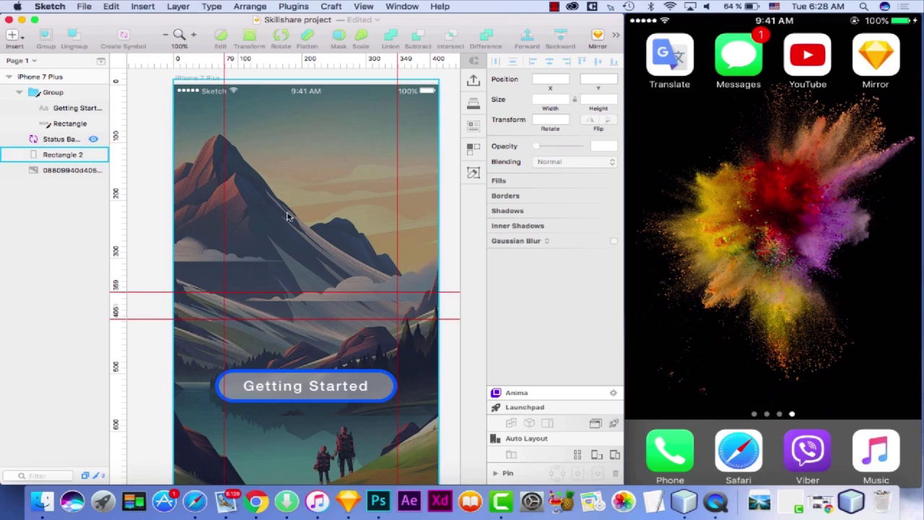
{"action": "mouse_move", "coordinate": [329, 202]}
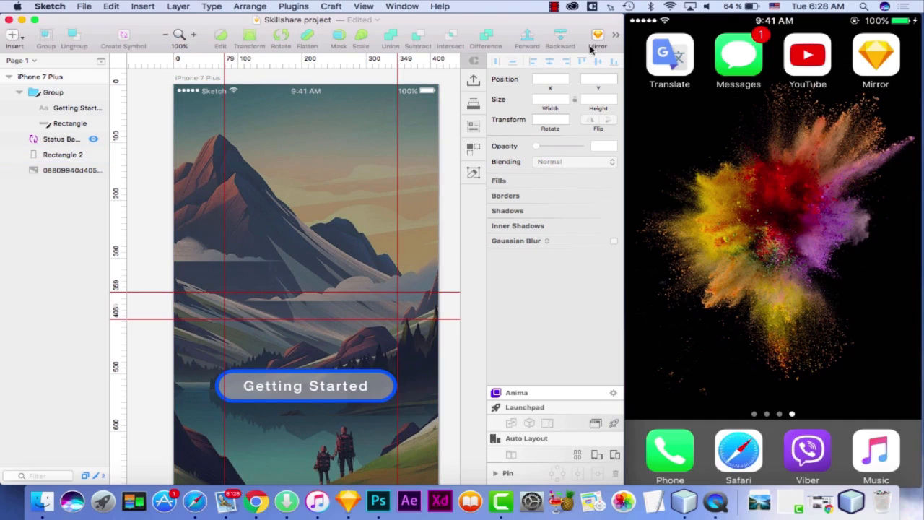
{"action": "left_click", "coordinate": [596, 38]}
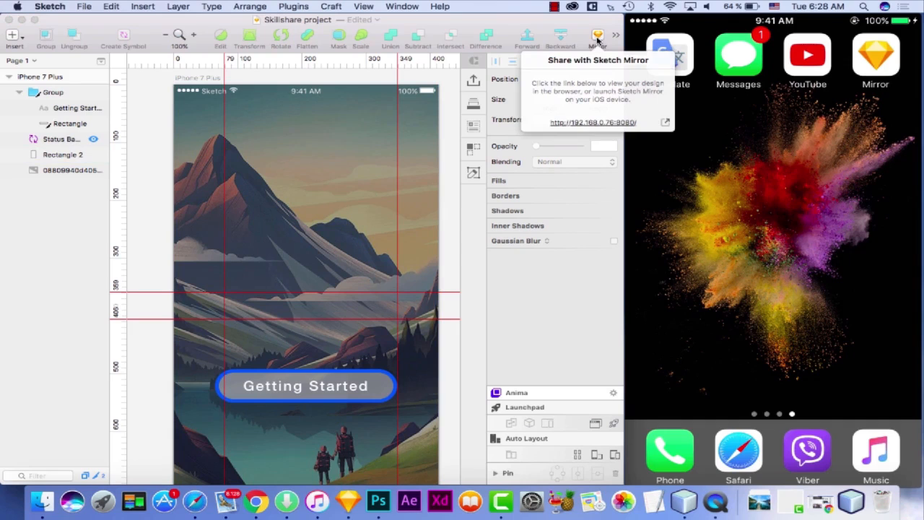
{"action": "mouse_move", "coordinate": [548, 104]}
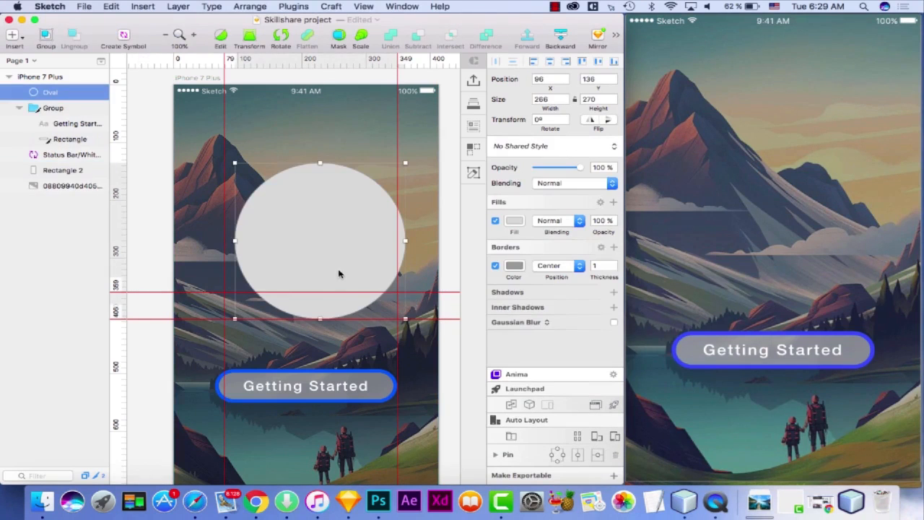
- Move the grey oval up and left above the mountains, and zoom out to 50%
{"action": "left_click_drag", "start_coordinate": [339, 273], "coordinate": [323, 252]}
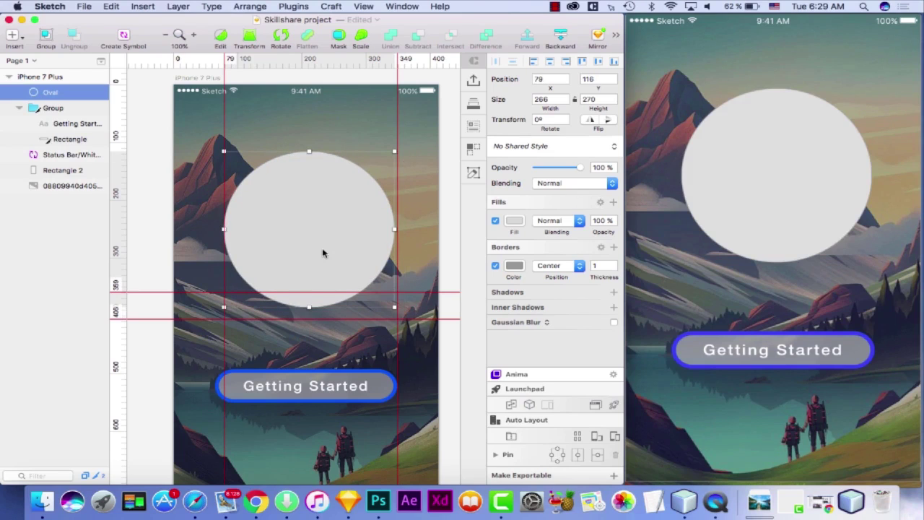
{"action": "left_click", "coordinate": [63, 169]}
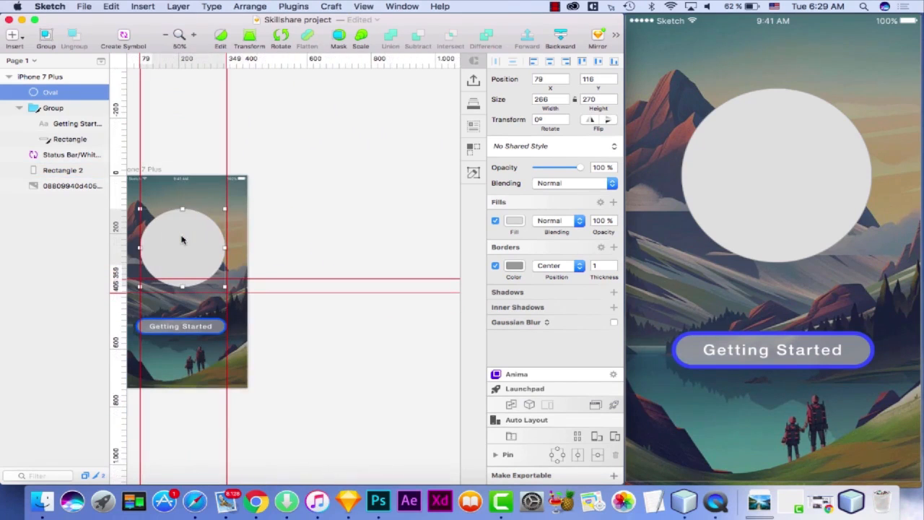
- Add a blank iPhone 7 artboard from the iOS Devices presets beside the mountain artboard
{"action": "left_click", "coordinate": [10, 35]}
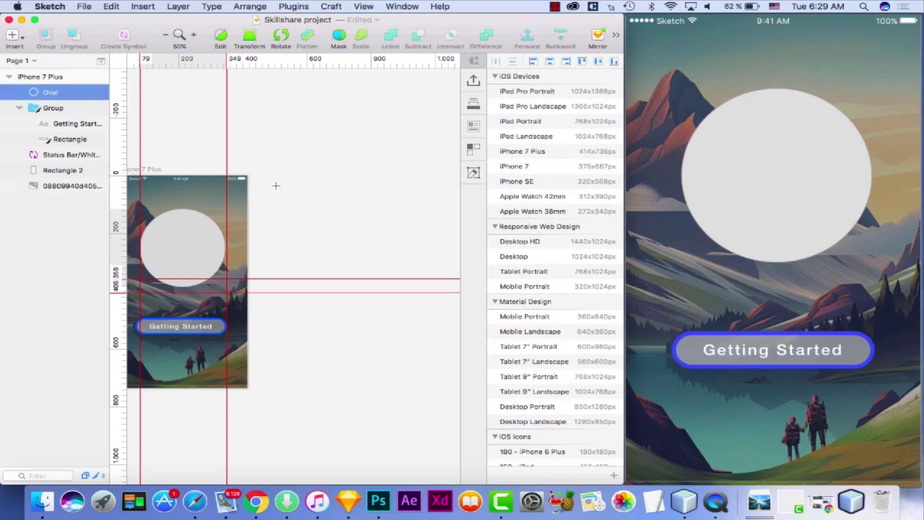
{"action": "left_click", "coordinate": [525, 166]}
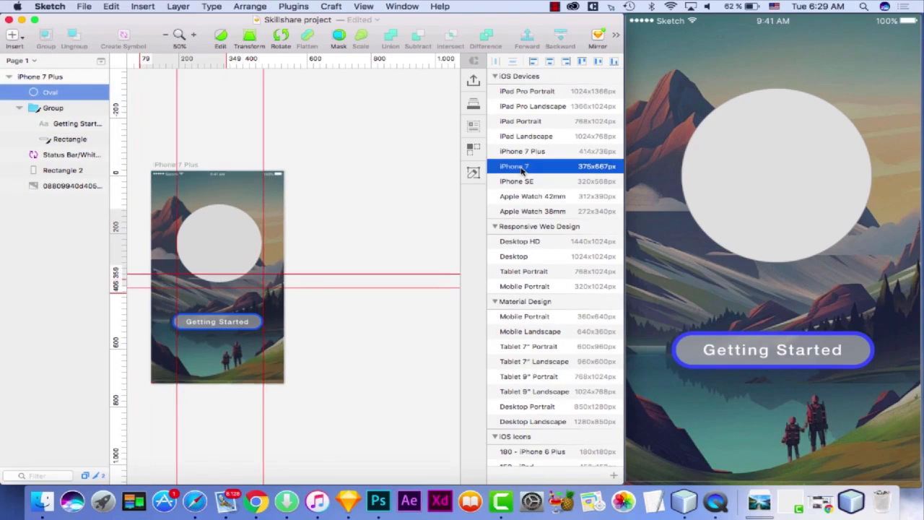
{"action": "left_click", "coordinate": [515, 166]}
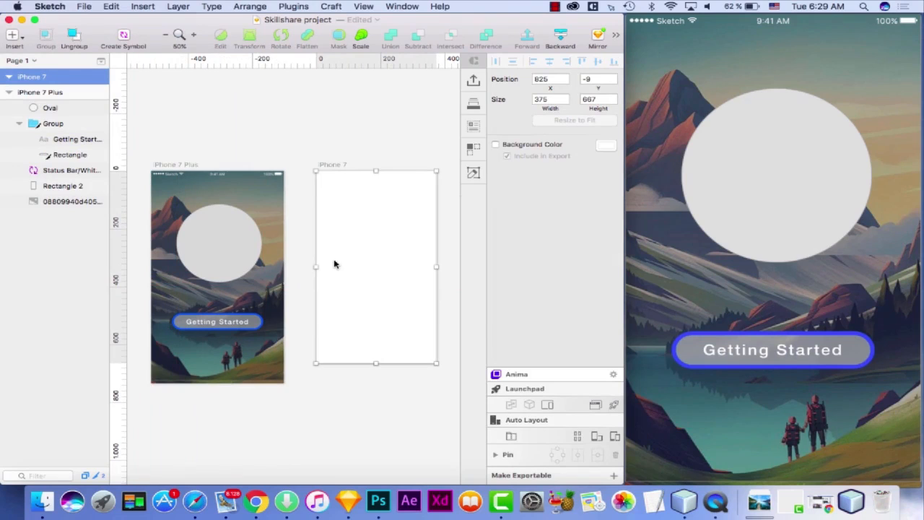
{"action": "left_click", "coordinate": [218, 242]}
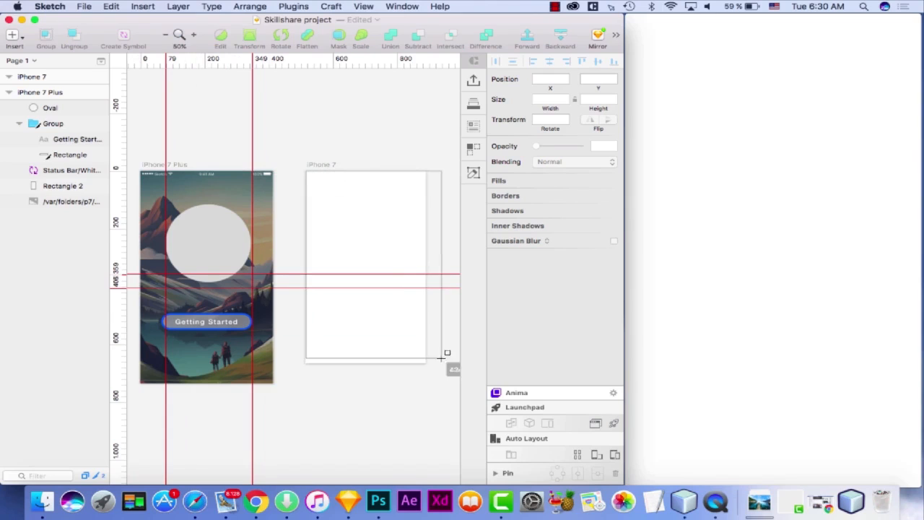
- Draw a rectangle over the iPhone 7 artboard and fill it with the yellow Global Color
{"action": "left_click_drag", "start_coordinate": [447, 354], "coordinate": [427, 368]}
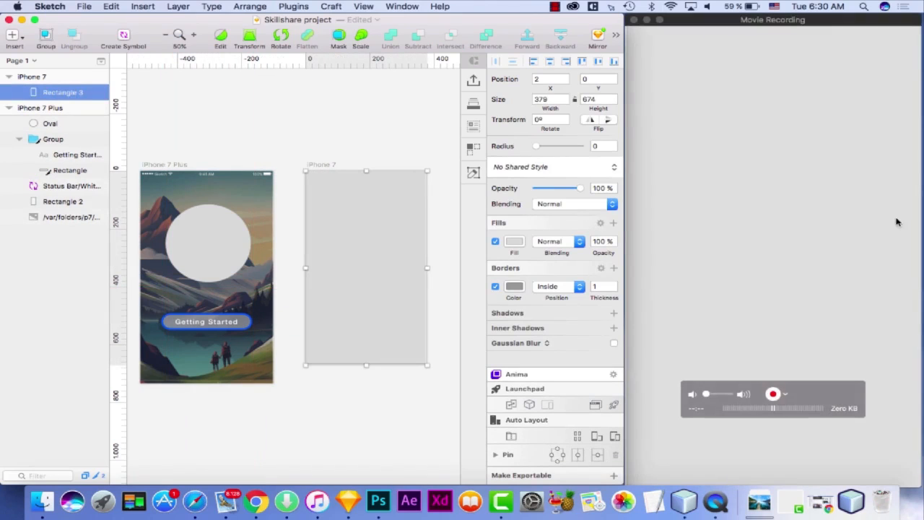
{"action": "left_click", "coordinate": [514, 241]}
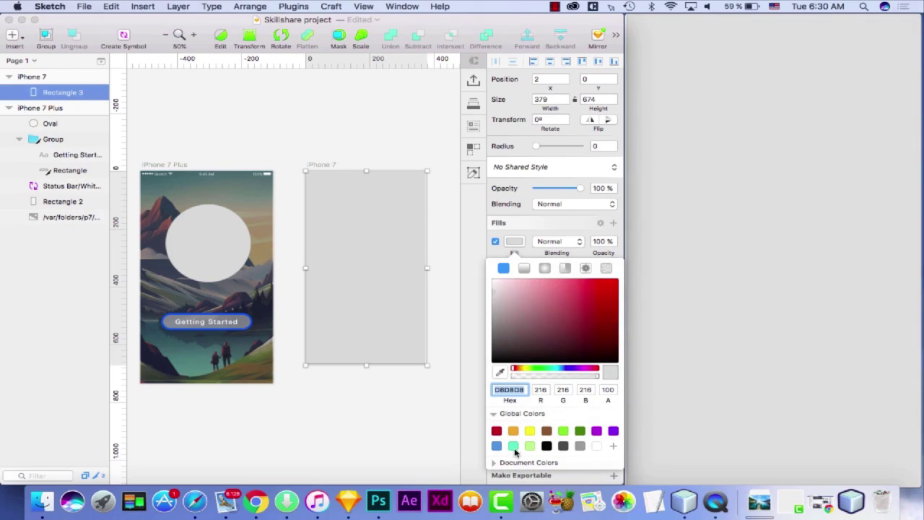
{"action": "left_click", "coordinate": [513, 446]}
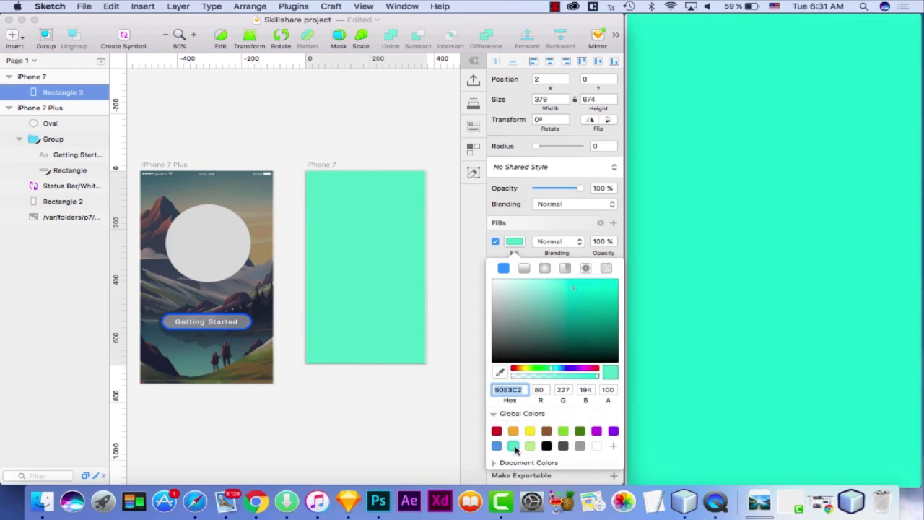
{"action": "left_click", "coordinate": [546, 430]}
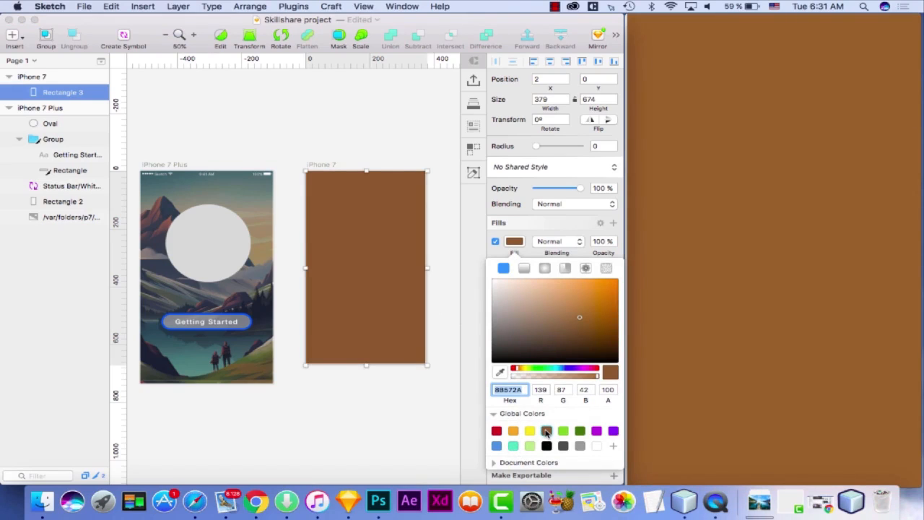
{"action": "left_click", "coordinate": [529, 431]}
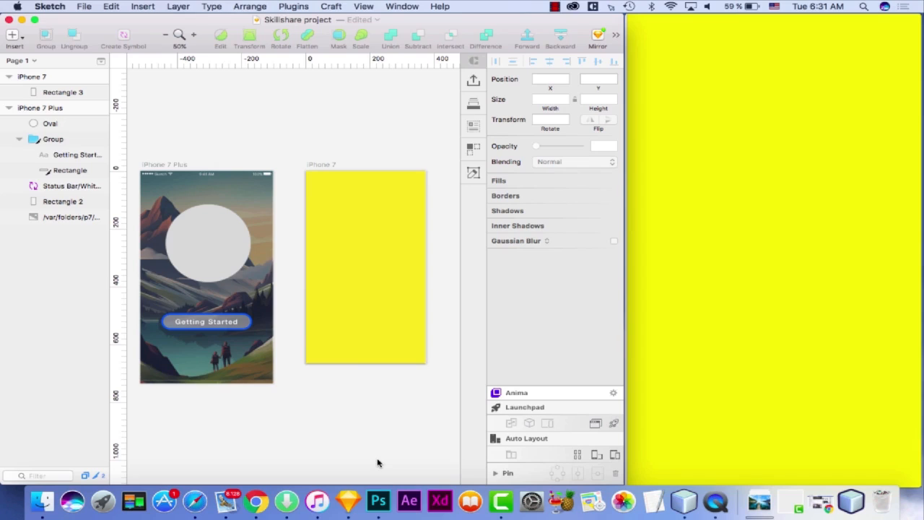
{"action": "mouse_move", "coordinate": [600, 45]}
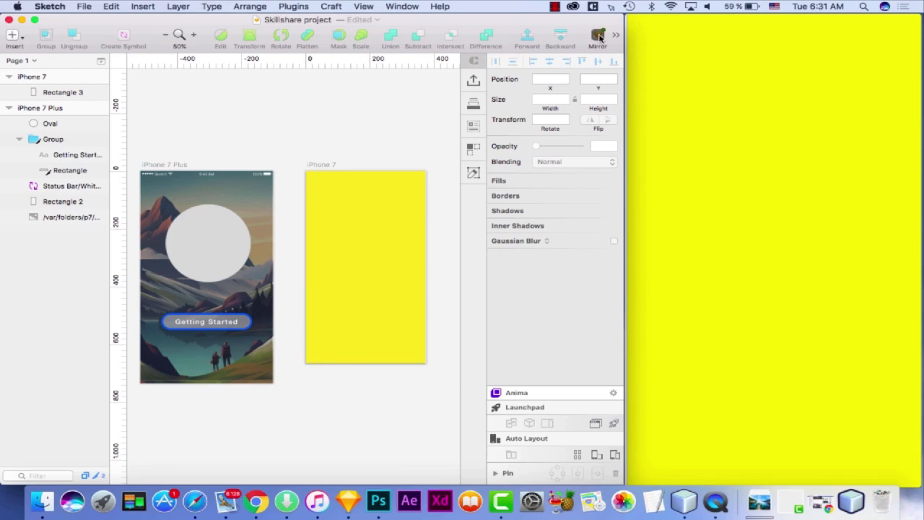
- Show Sketch Mirror's Connected Devices list naming the connected iPhone
{"action": "left_click", "coordinate": [597, 34]}
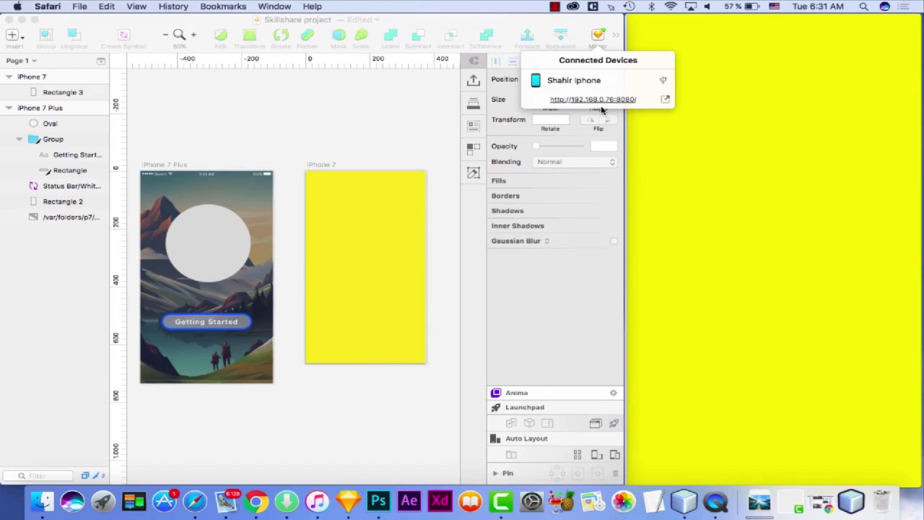
{"action": "mouse_move", "coordinate": [590, 86]}
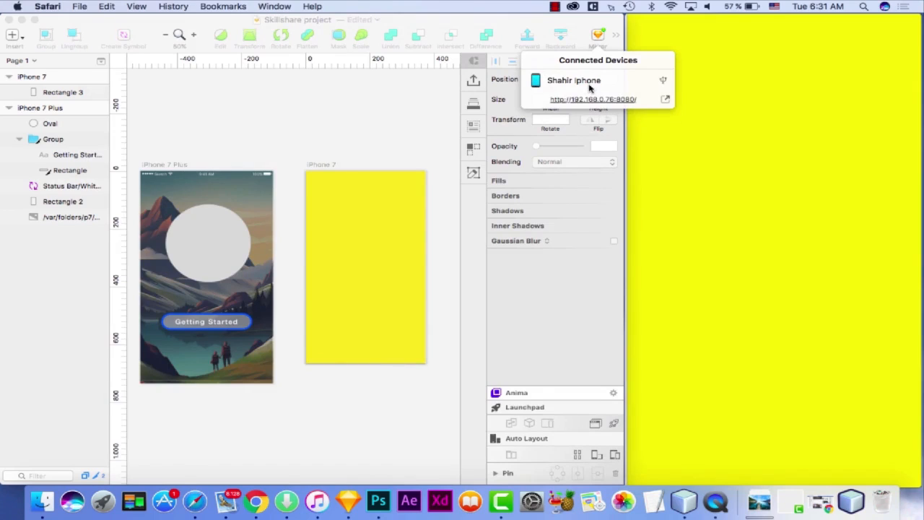
{"action": "mouse_move", "coordinate": [590, 92]}
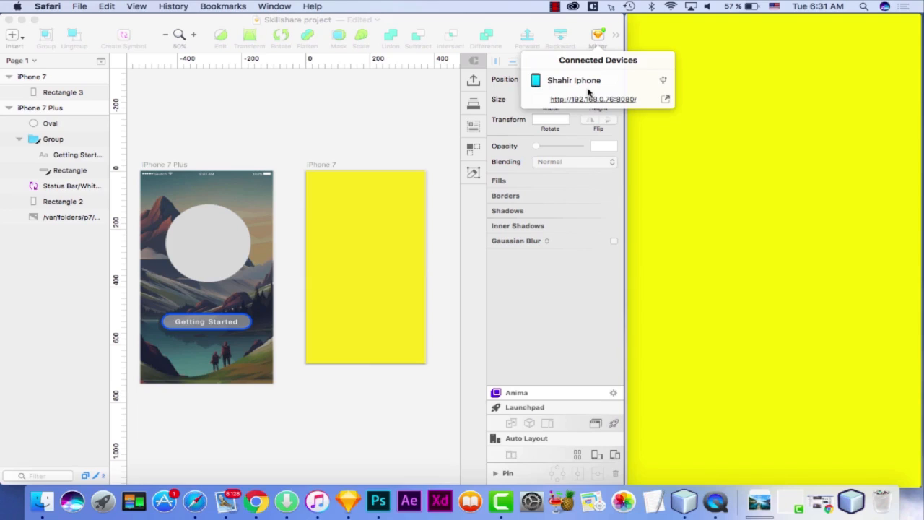
{"action": "mouse_move", "coordinate": [478, 101]}
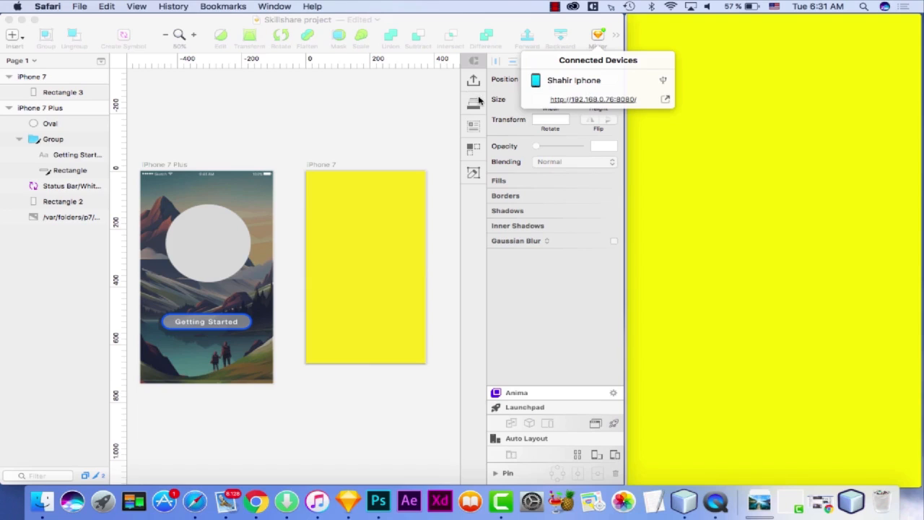